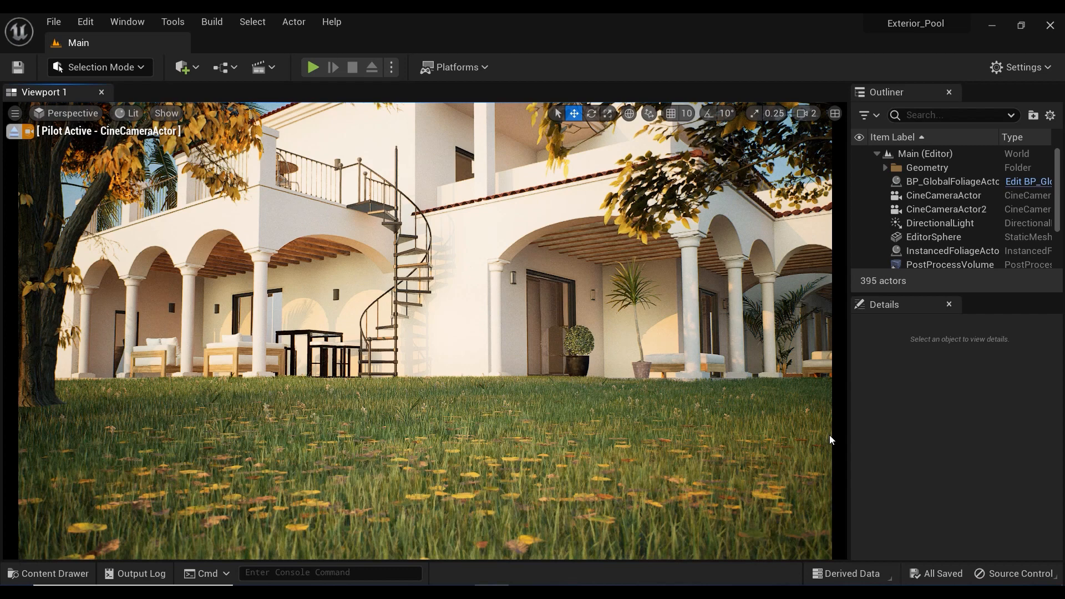
mouse_move(741, 397)
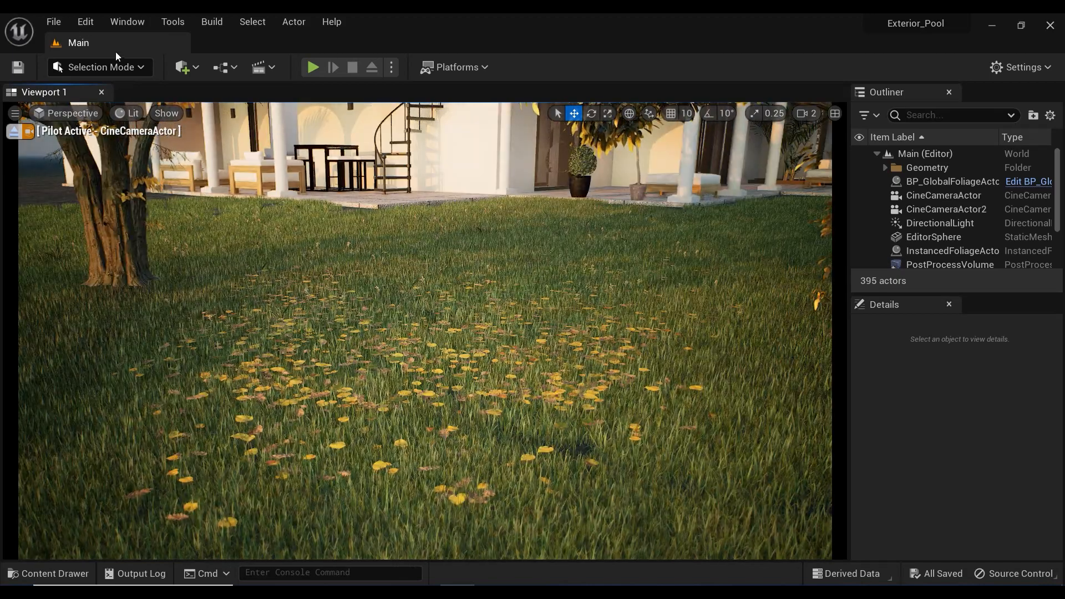
- View the Broadleaf Undergrowth asset page in the launcher's Marketplace
left_click(101, 66)
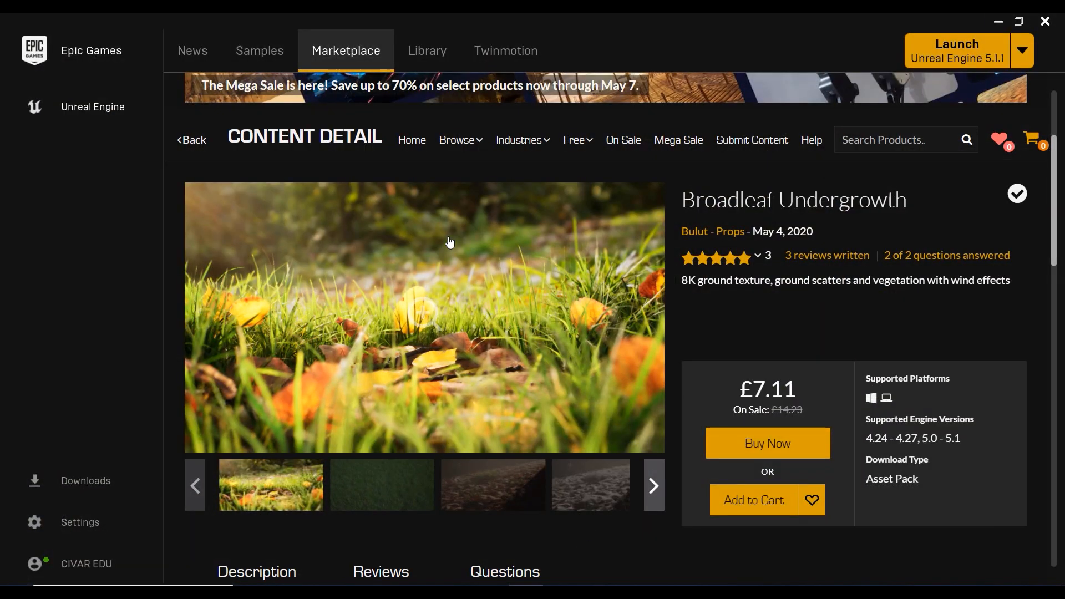
mouse_move(381, 485)
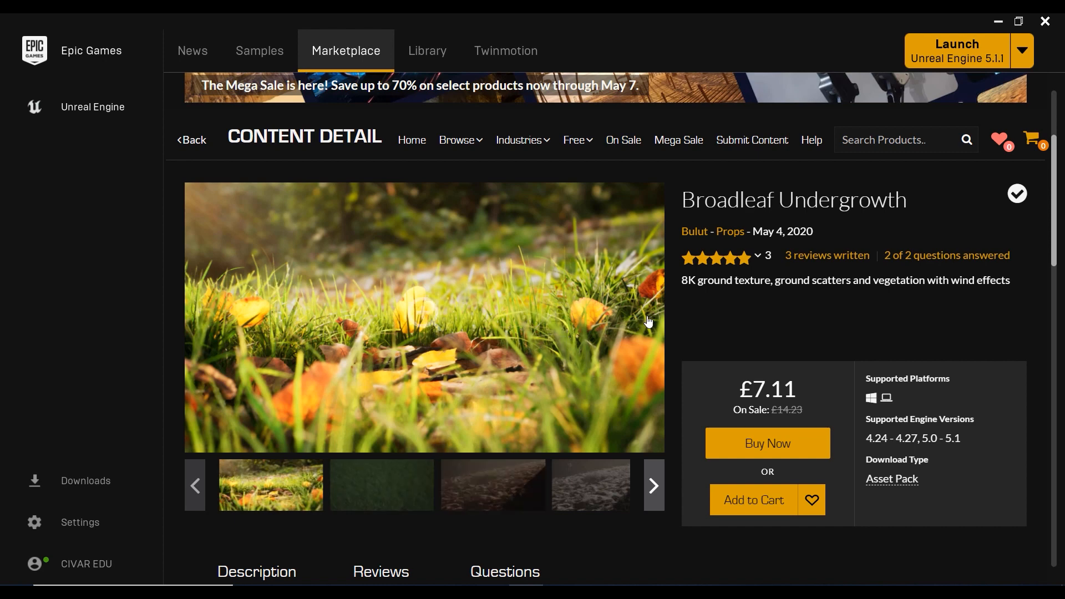
mouse_move(983, 365)
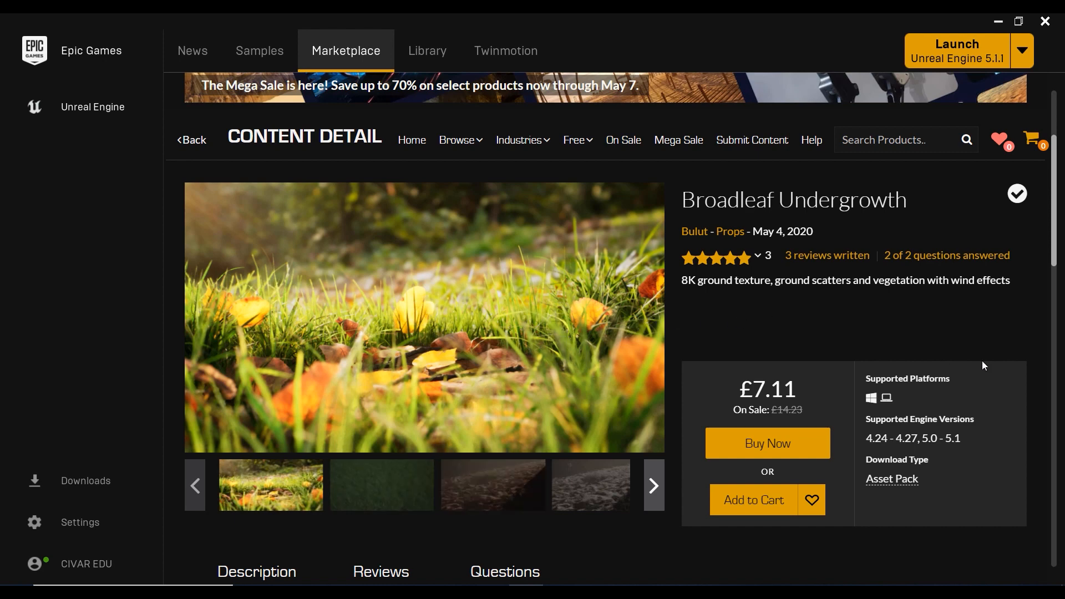
mouse_move(726, 338)
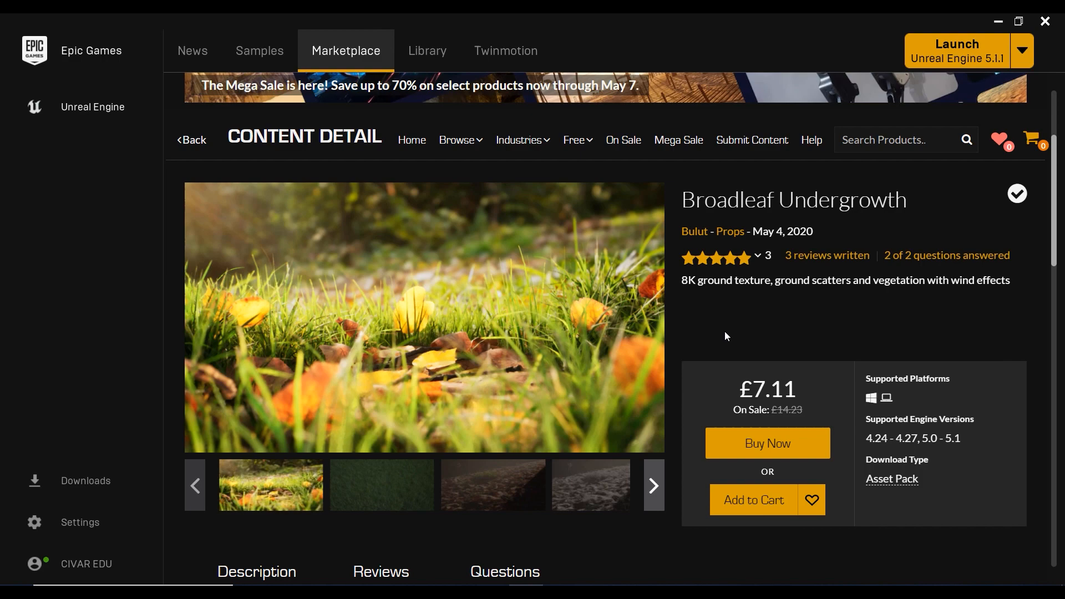
mouse_move(467, 365)
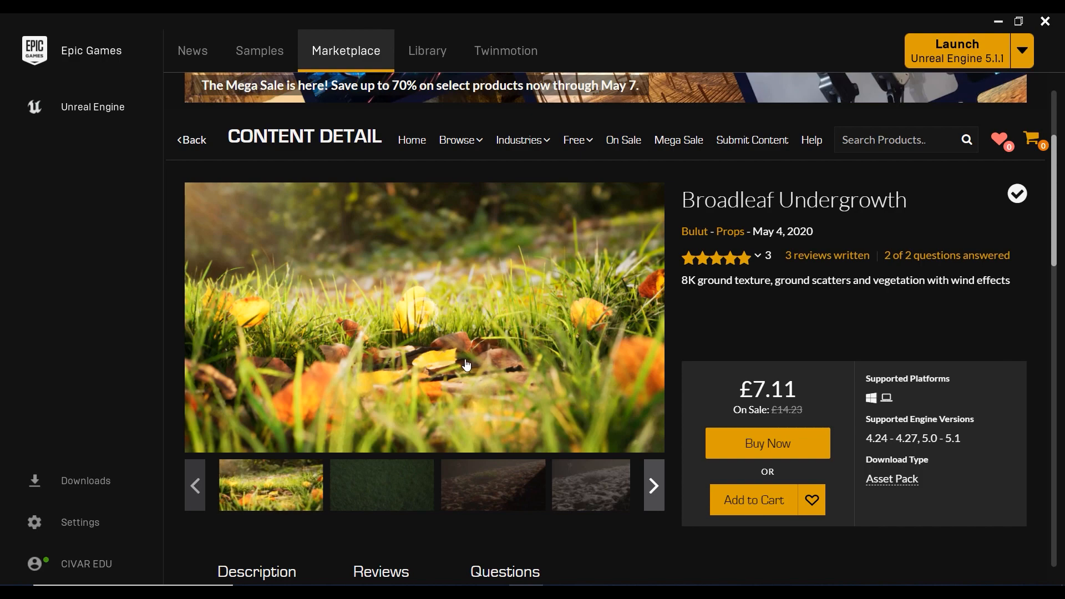
scroll("down", 3)
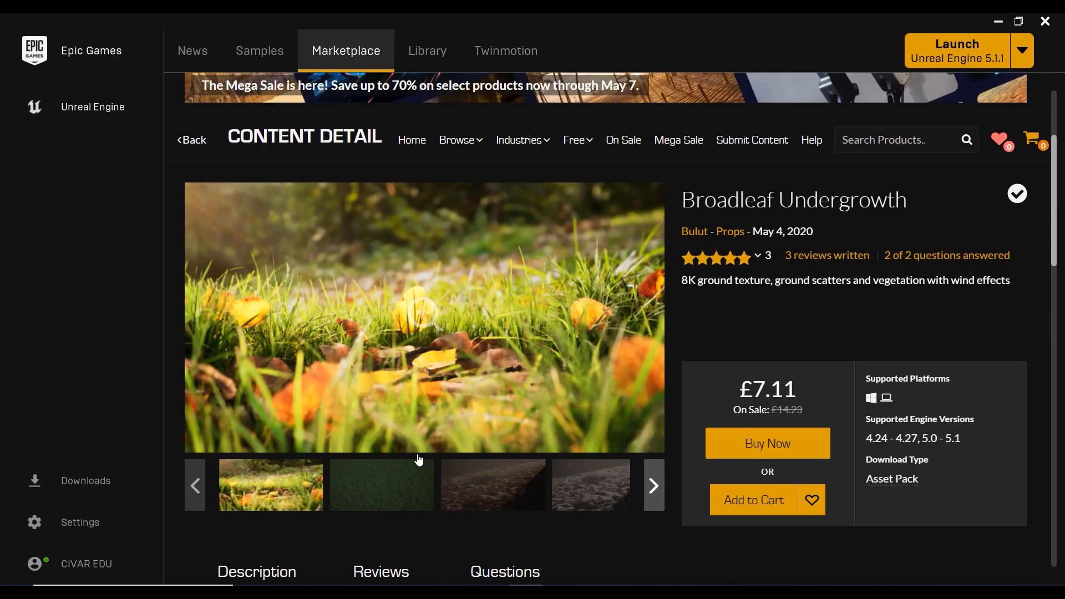
- Browse the BroadleafUndergrowth Meshes debris assets in the Content Drawer, then return to the lawn scene
left_click(955, 51)
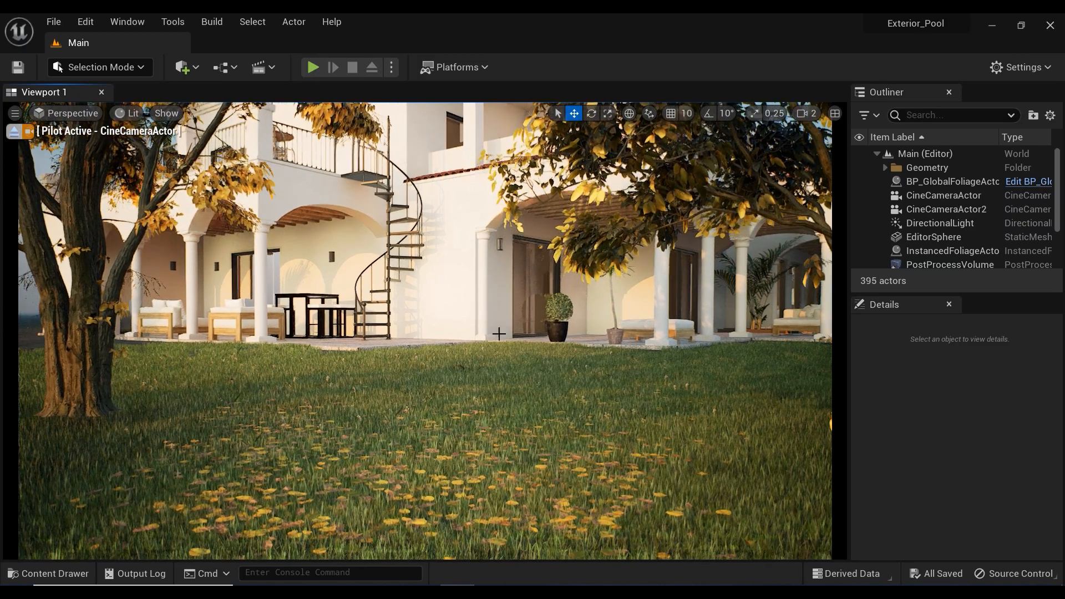
left_click(49, 578)
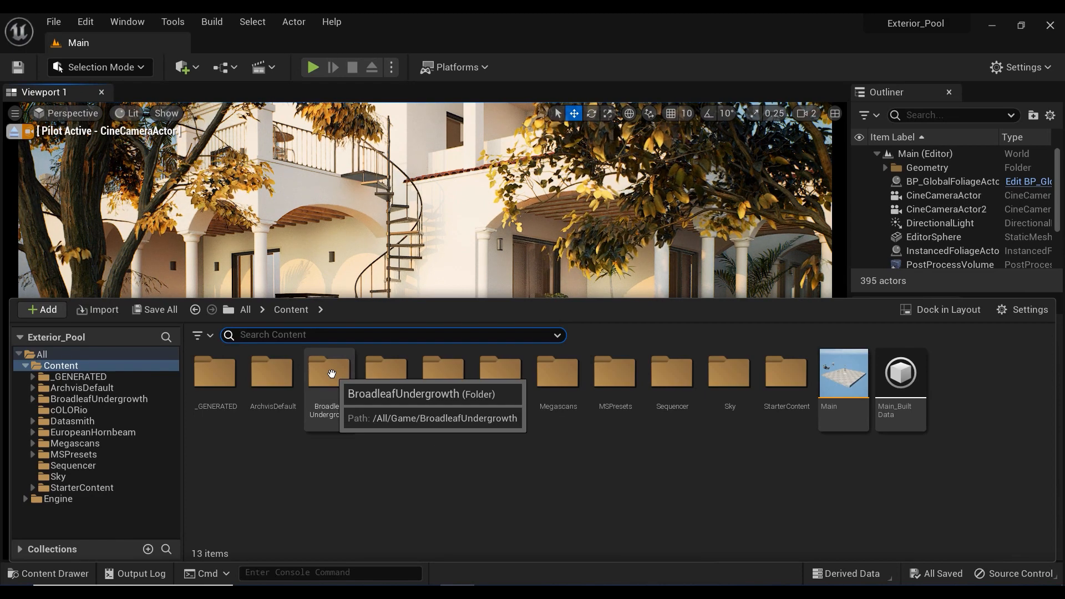
double_click(327, 372)
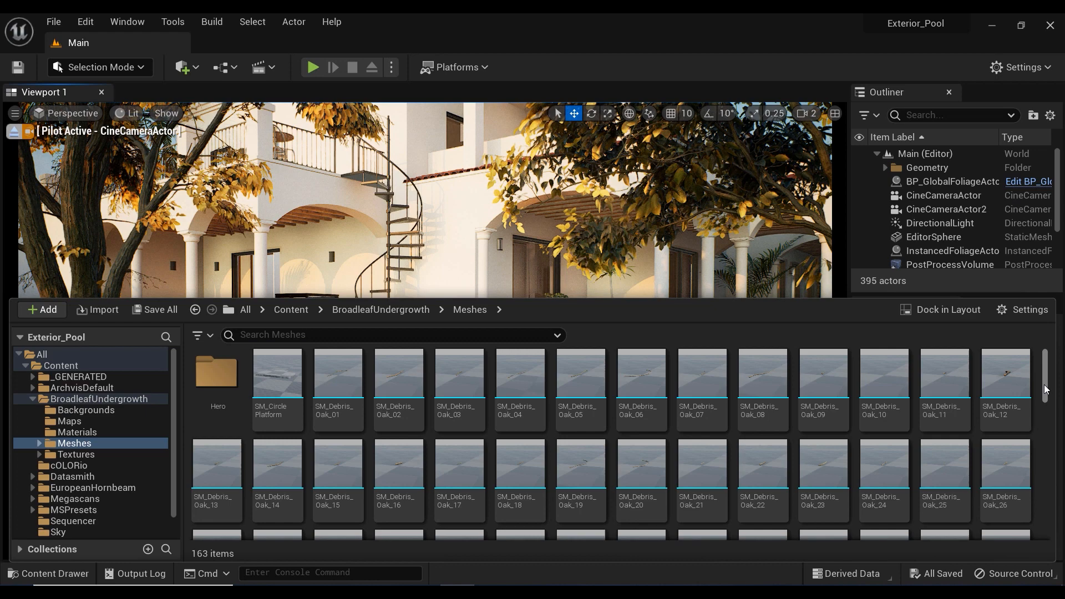
scroll("down", 3)
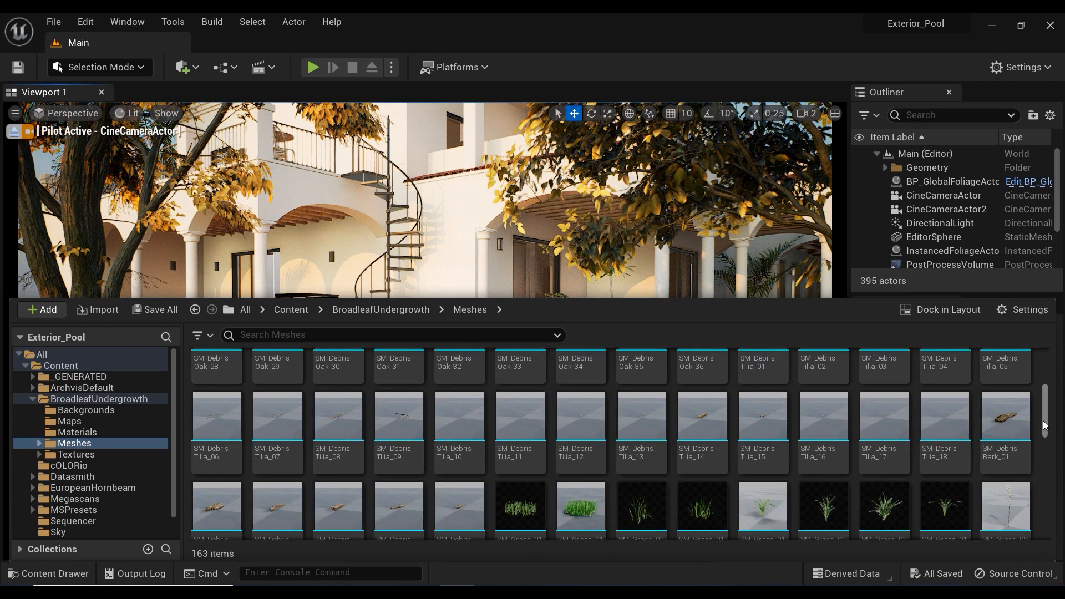
scroll("up", 3)
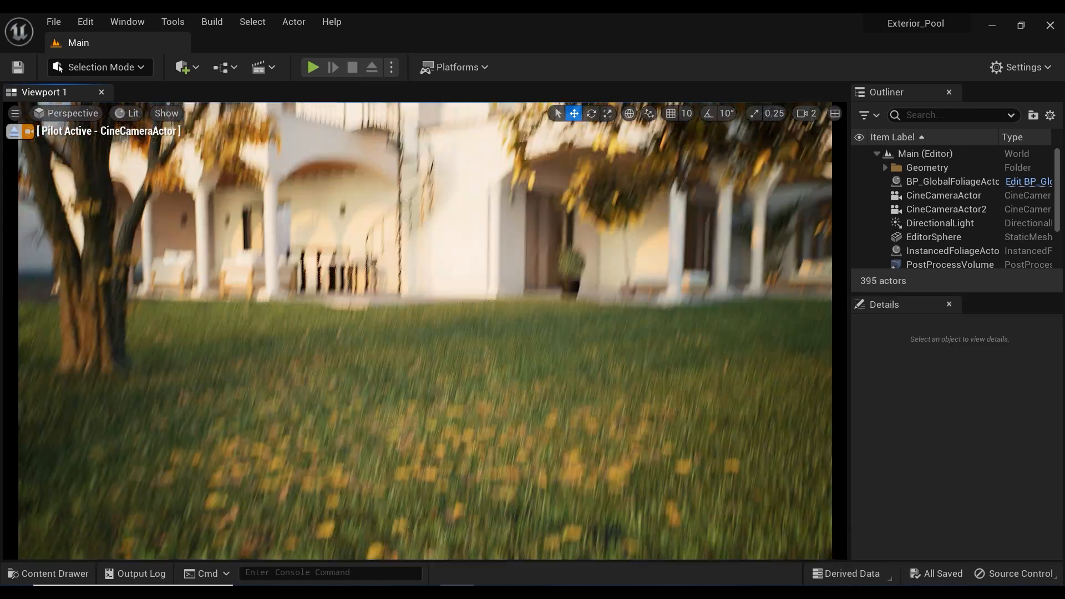
- Erase the earlier leaves in Foliage mode and review the leaf types' Scale X and Z Offset for repainting
left_click(98, 66)
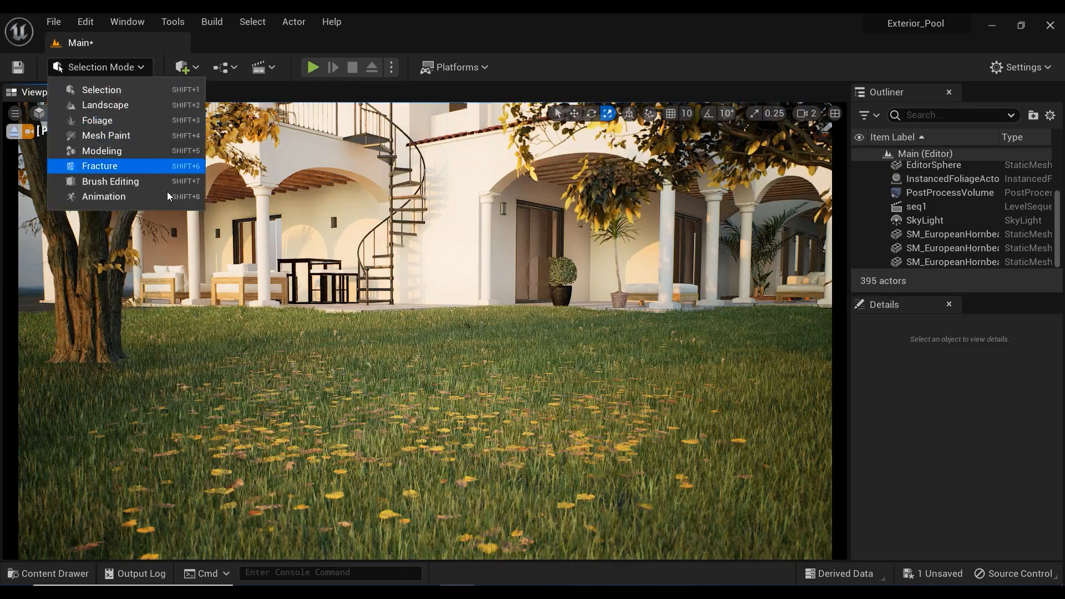
left_click(96, 120)
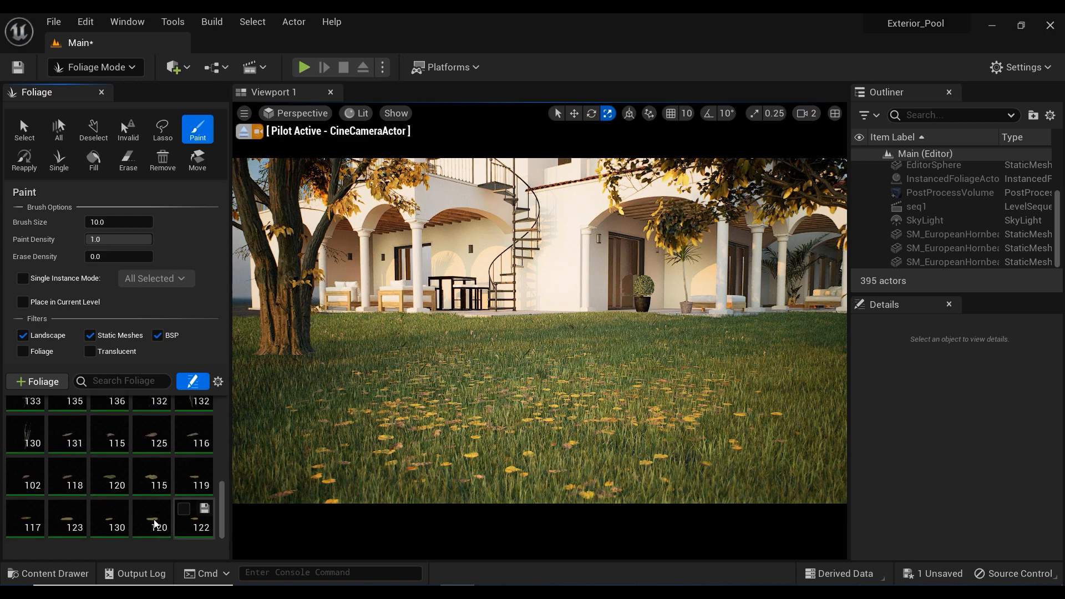
mouse_move(67, 433)
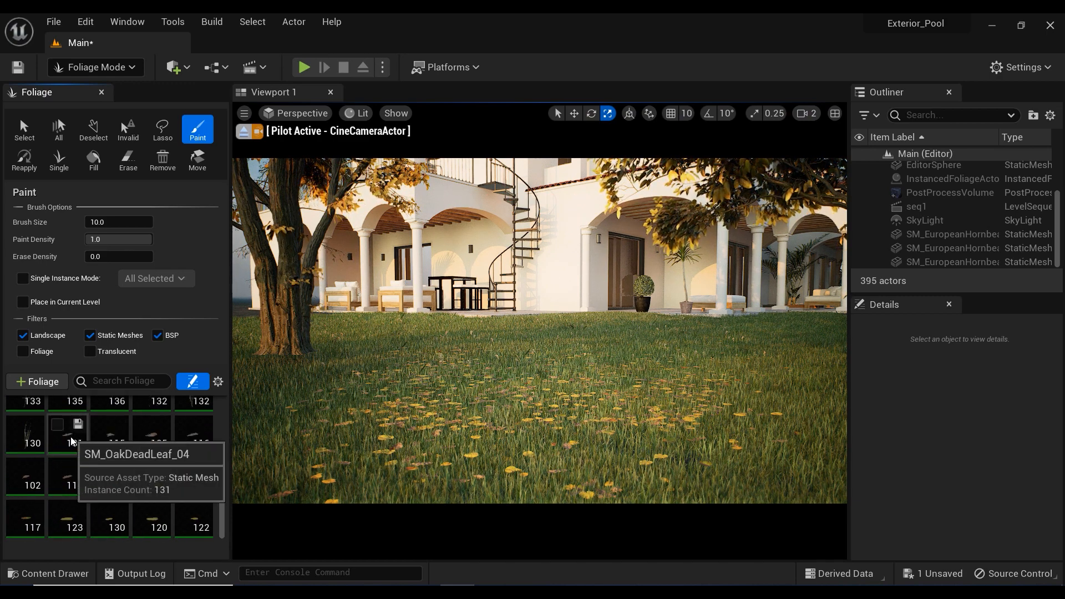
scroll("down", 3)
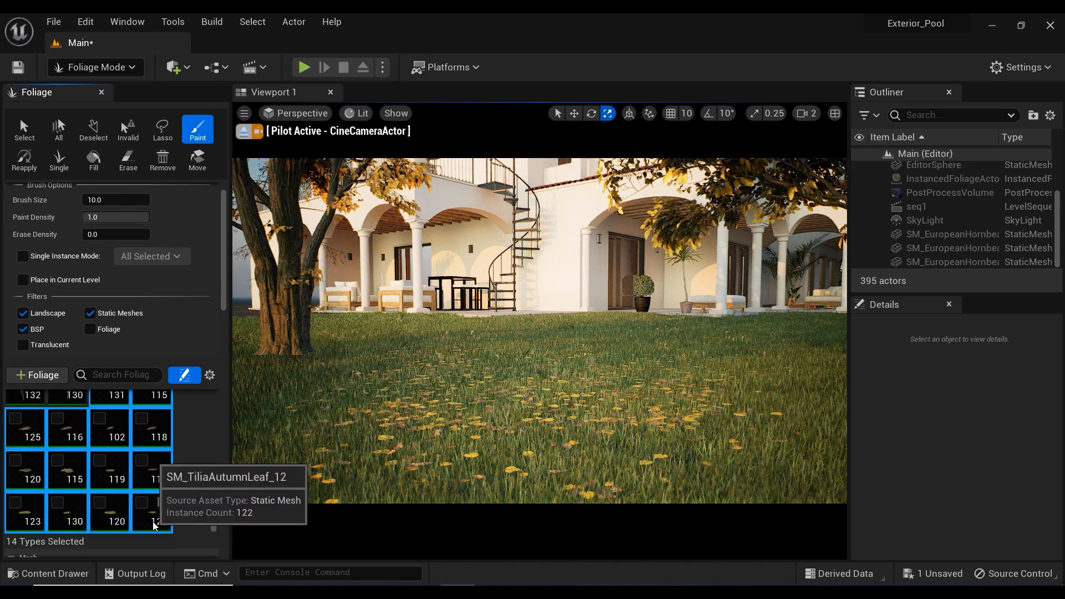
mouse_move(81, 438)
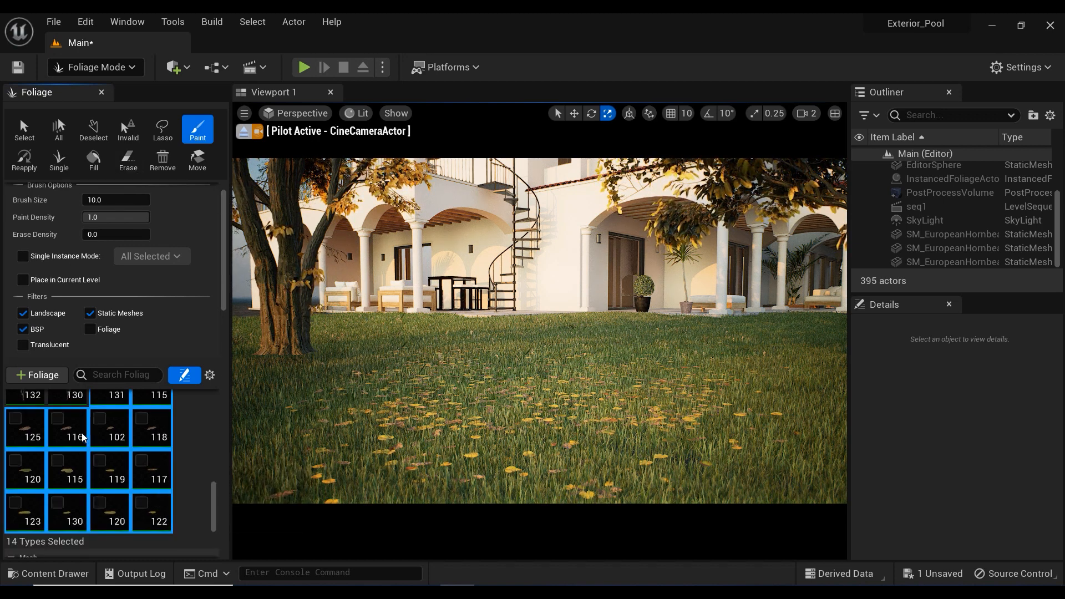
mouse_move(144, 510)
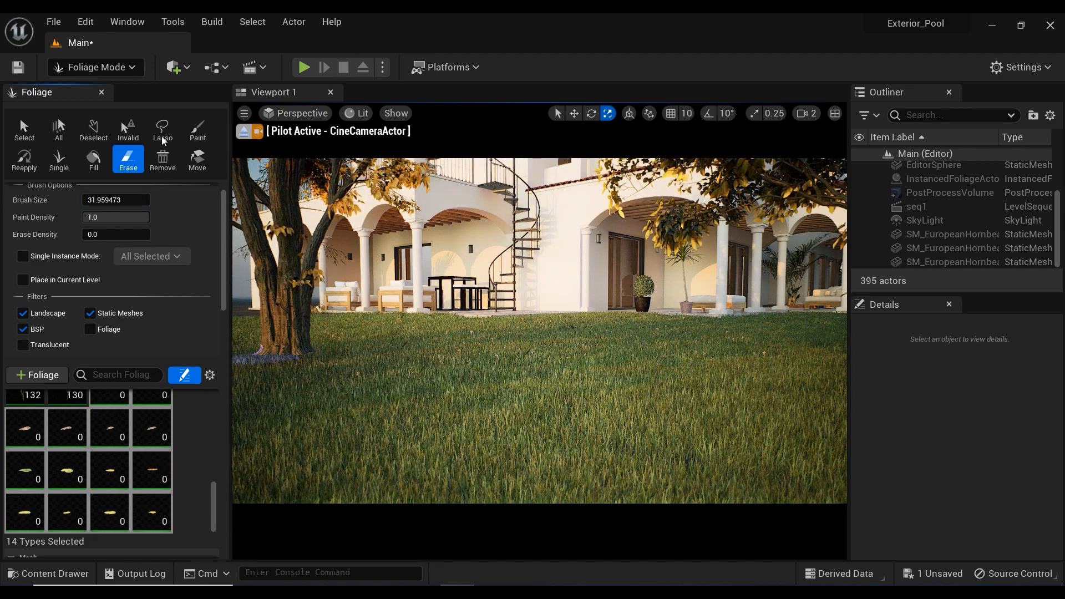
left_click(197, 131)
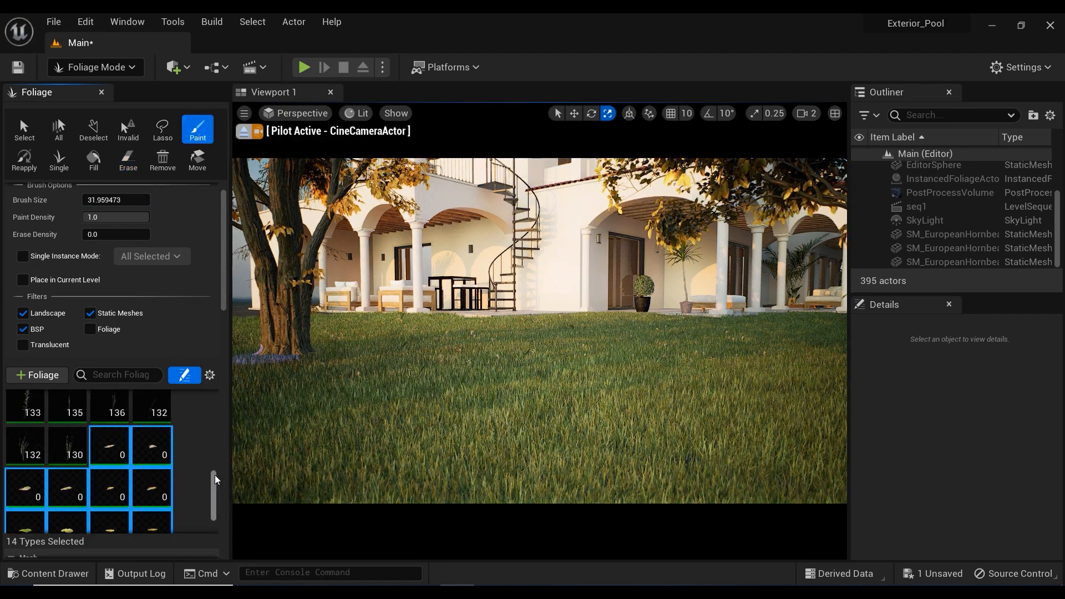
scroll("down", 3)
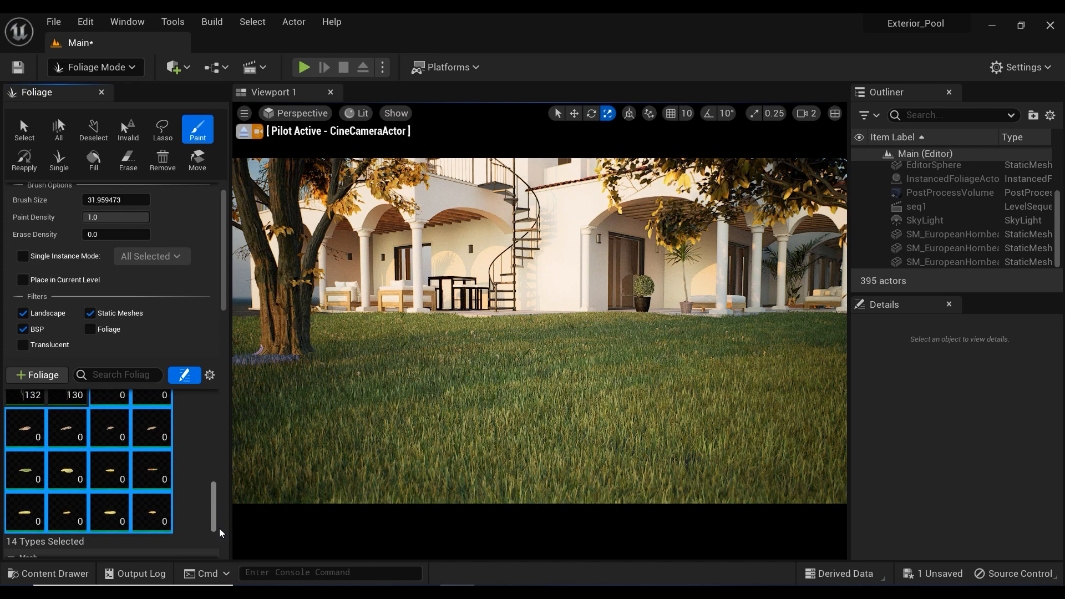
scroll("down", 3)
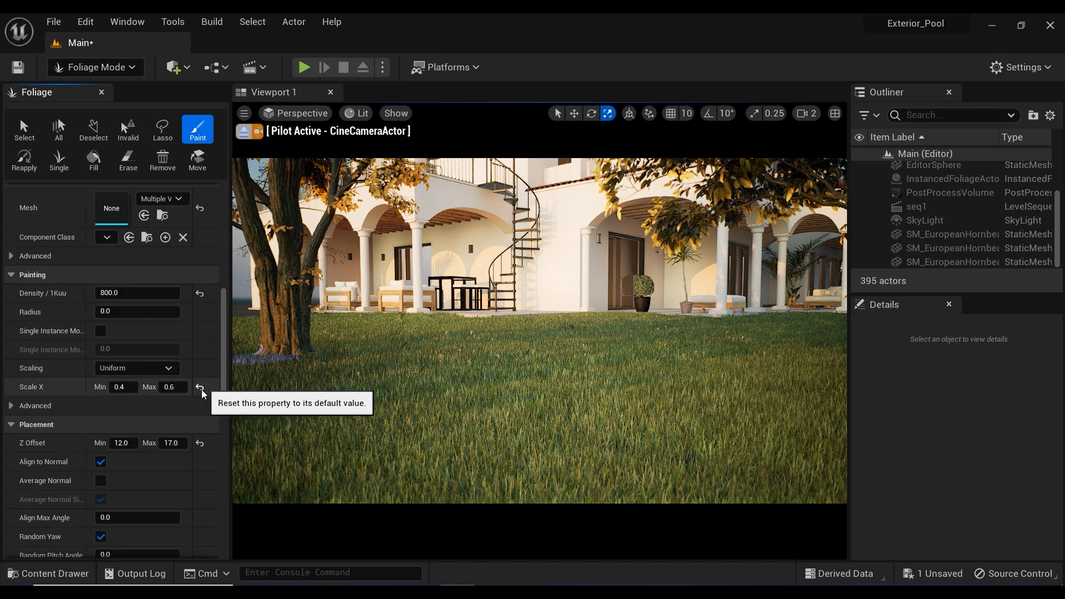
- Reset the leaf scale range to 1.0–1.0 and Z offset to 0, viewing the bare grass up close
left_click(201, 391)
type("5")
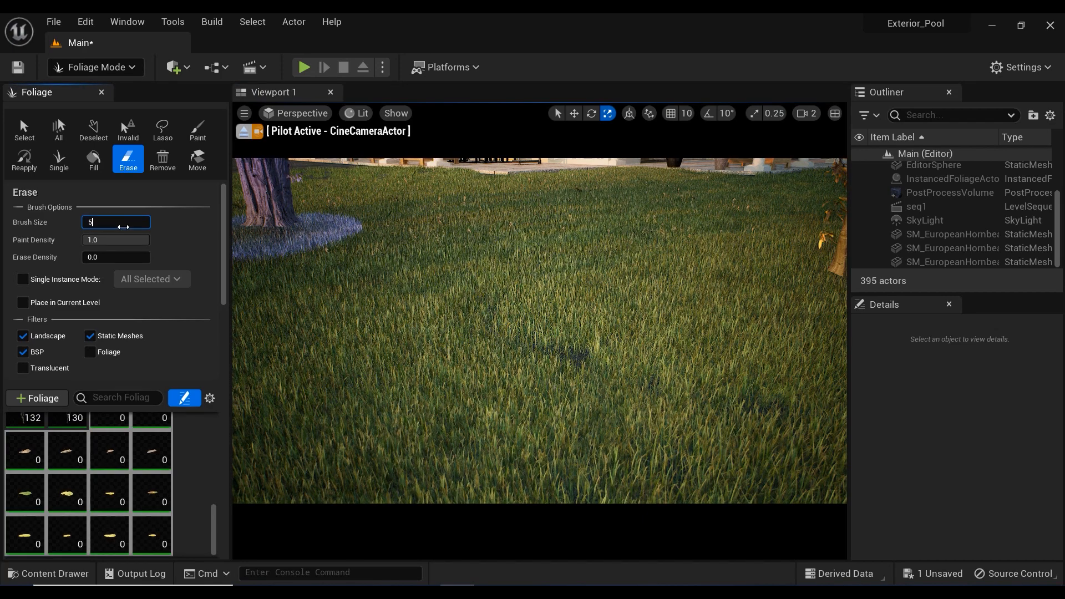
left_click(196, 128)
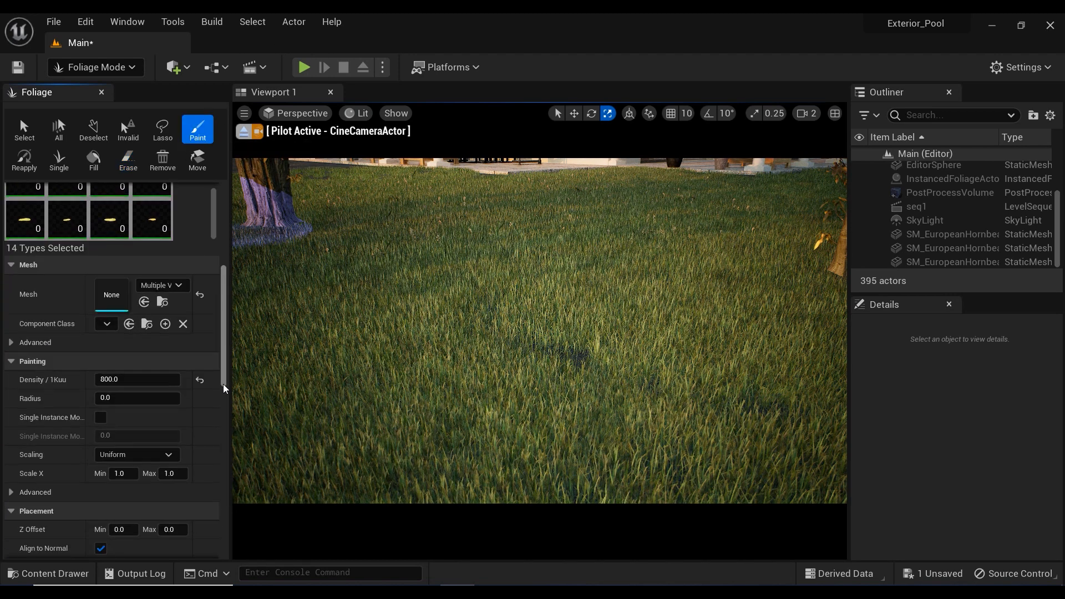
- Set leaf scale 0.4–0.6 and Z offset 20.0, then undo the test patch of painted leaves
scroll("down", 3)
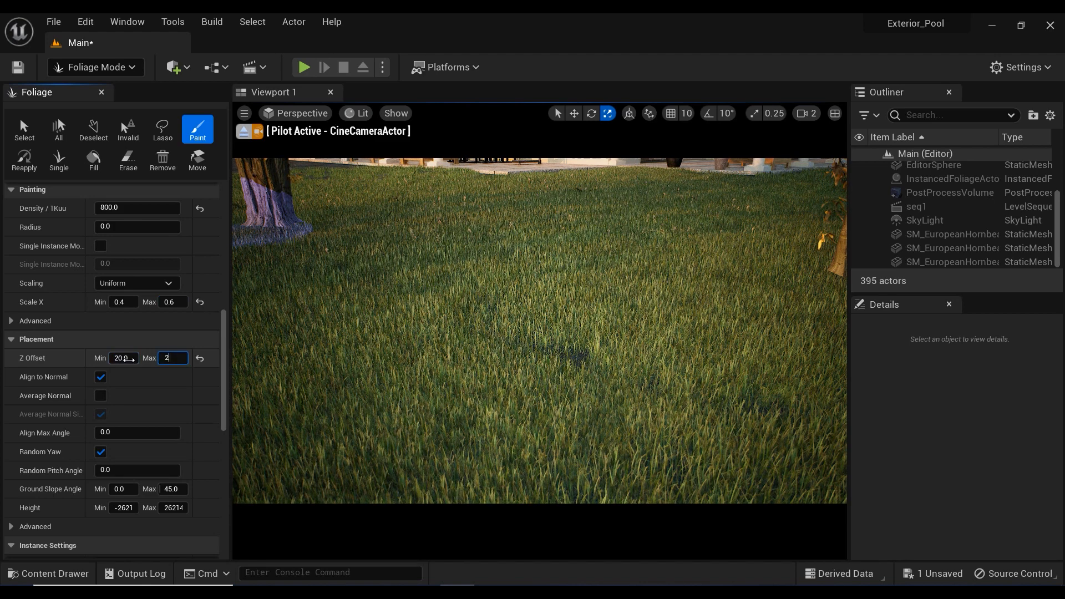
type("20.0")
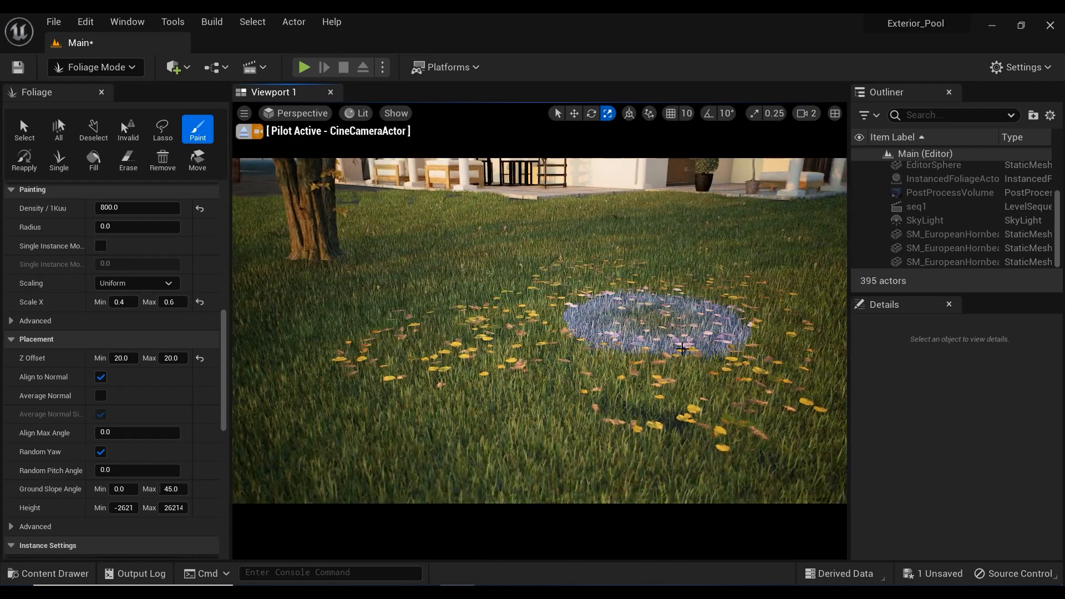
key("ctrl+z")
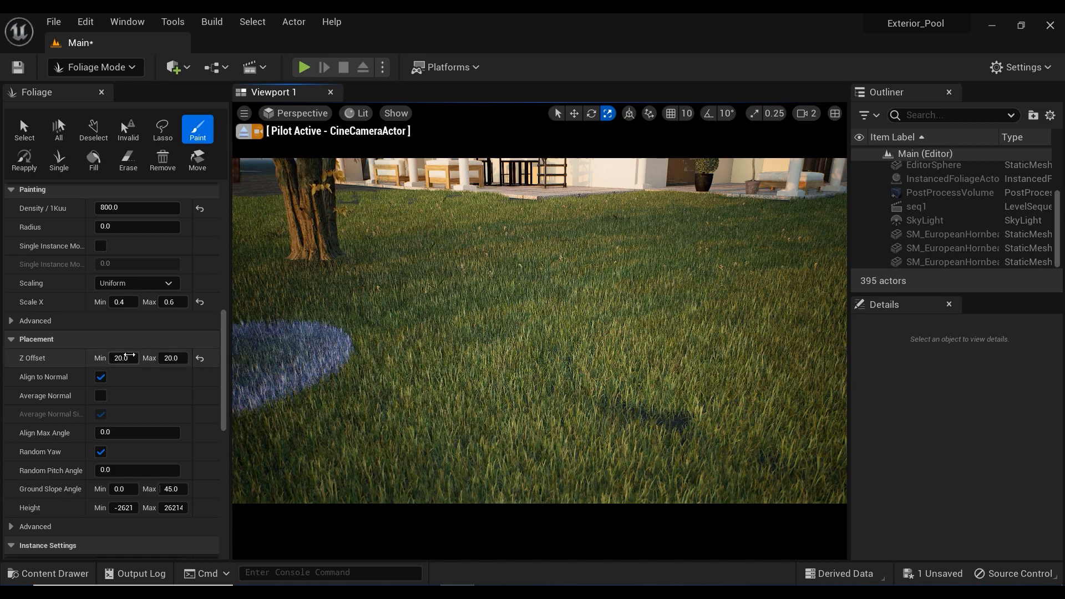
- Set Z offset Min/Max to 10 and 17 and paint scattered leaves across the villa lawn
triple_click(123, 359)
type("12")
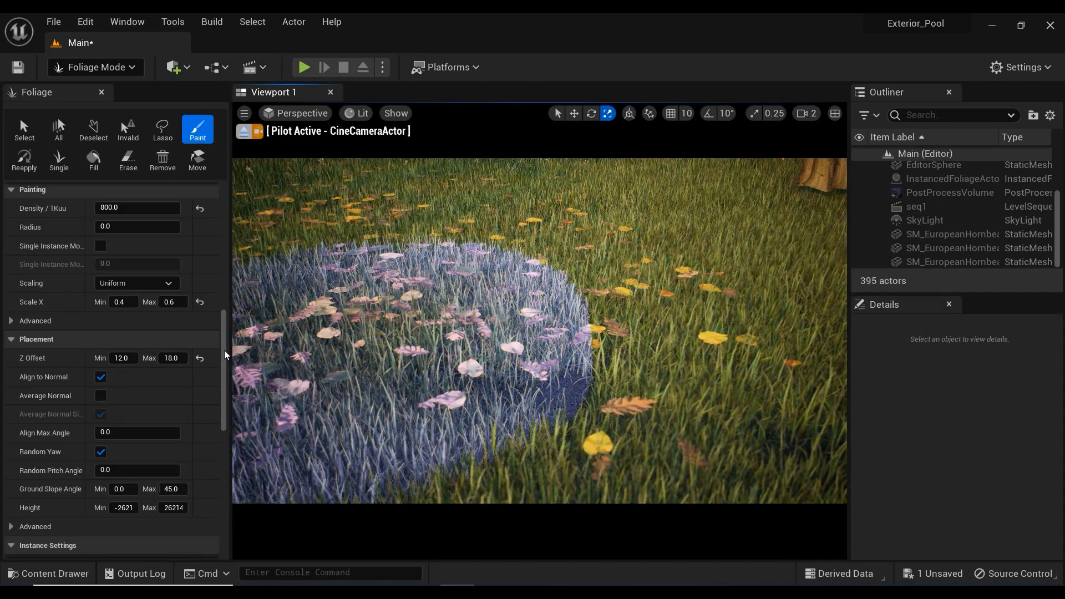
key("ctrl+z")
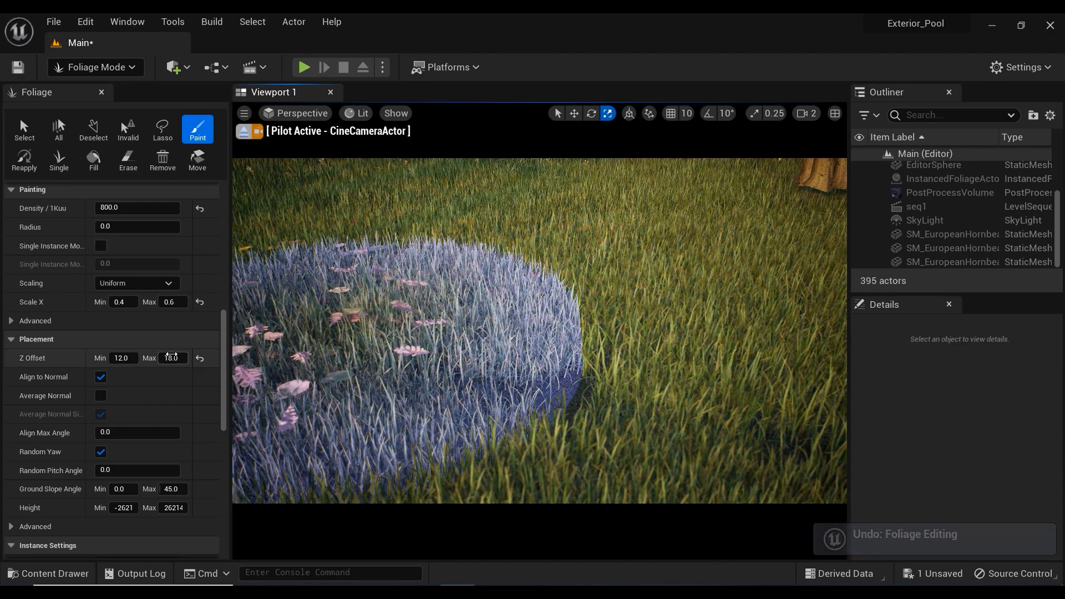
triple_click(172, 358)
type("17")
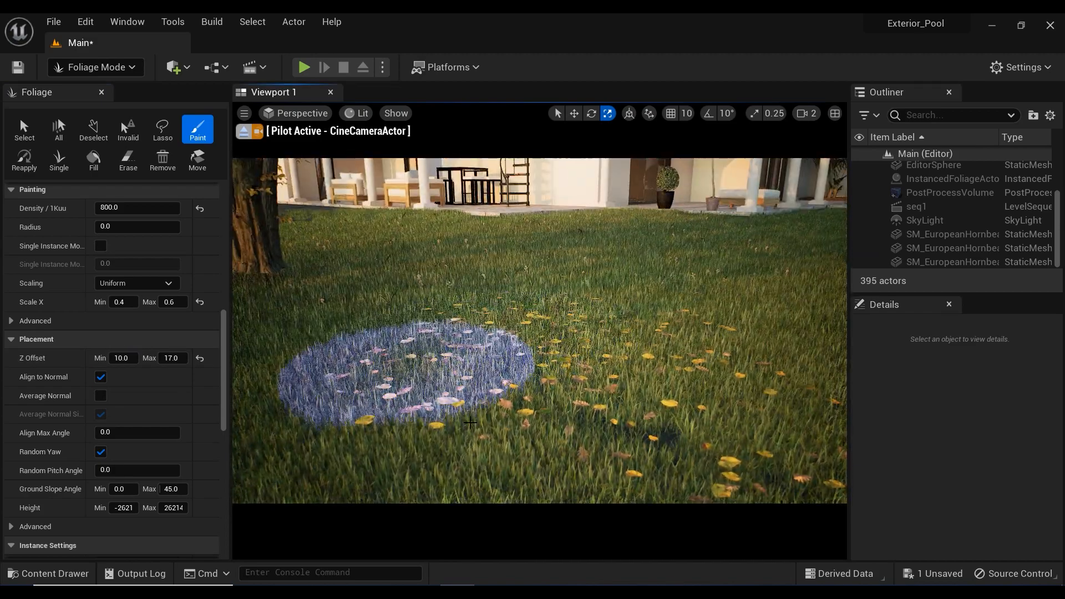
mouse_move(669, 294)
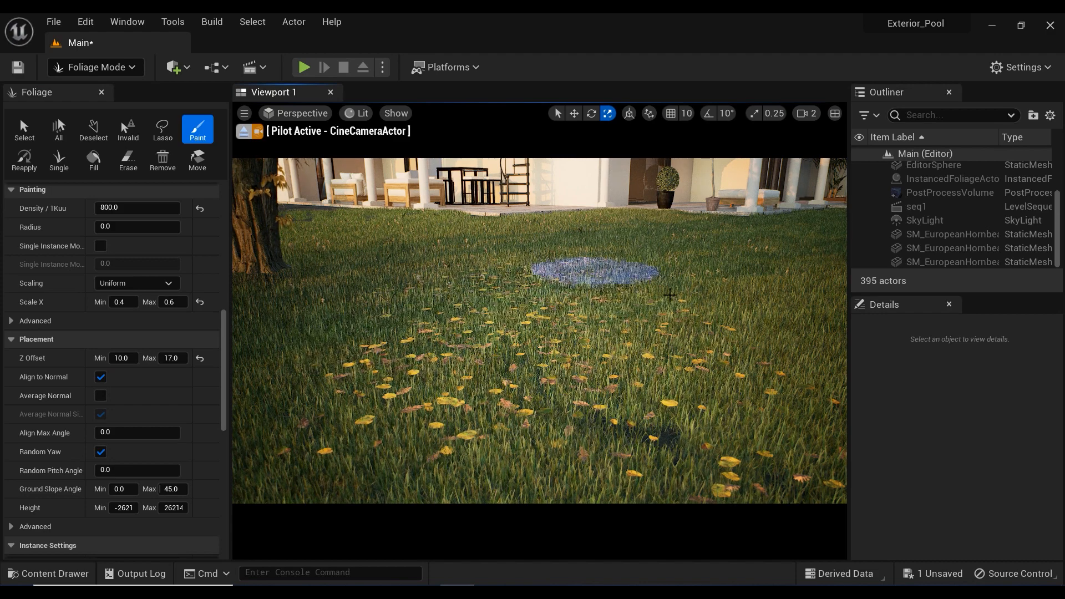
- Scatter leaves on the far lawn, leave Foliage mode and bring up the viewport camera choices
left_click(486, 406)
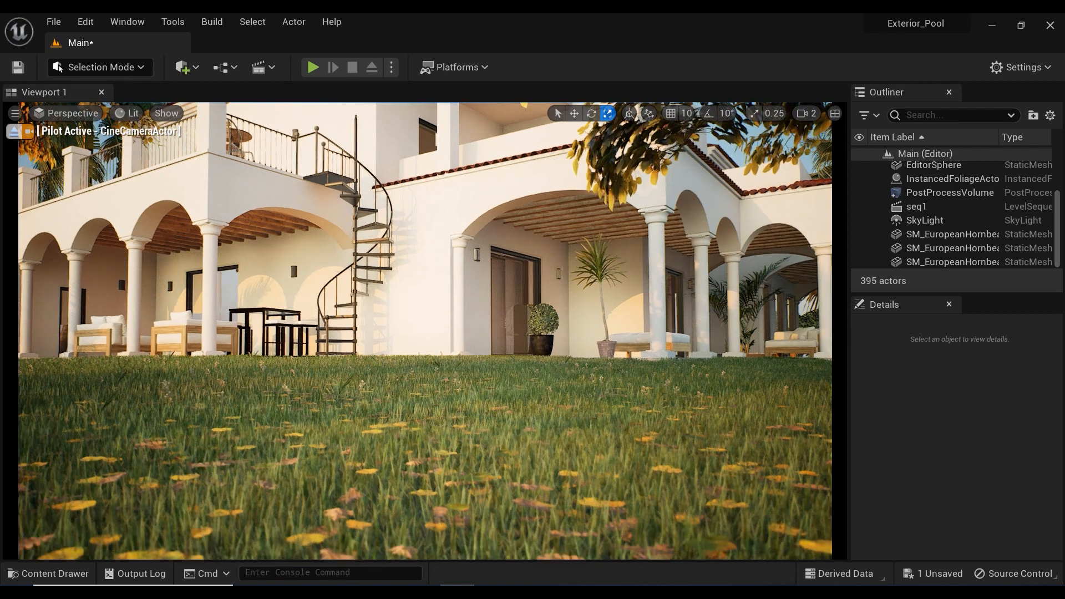
left_click(68, 114)
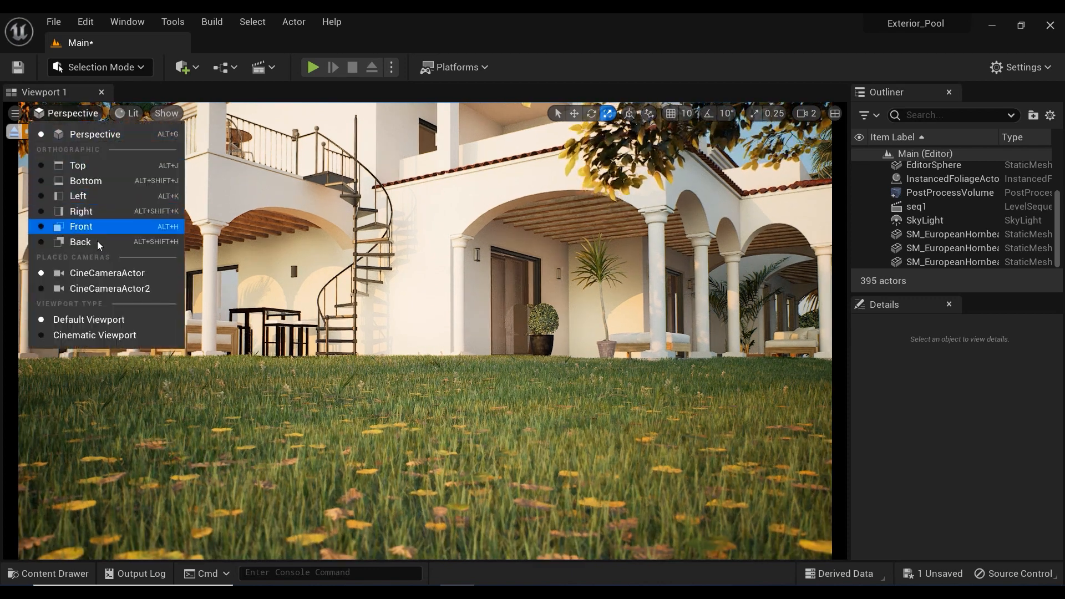